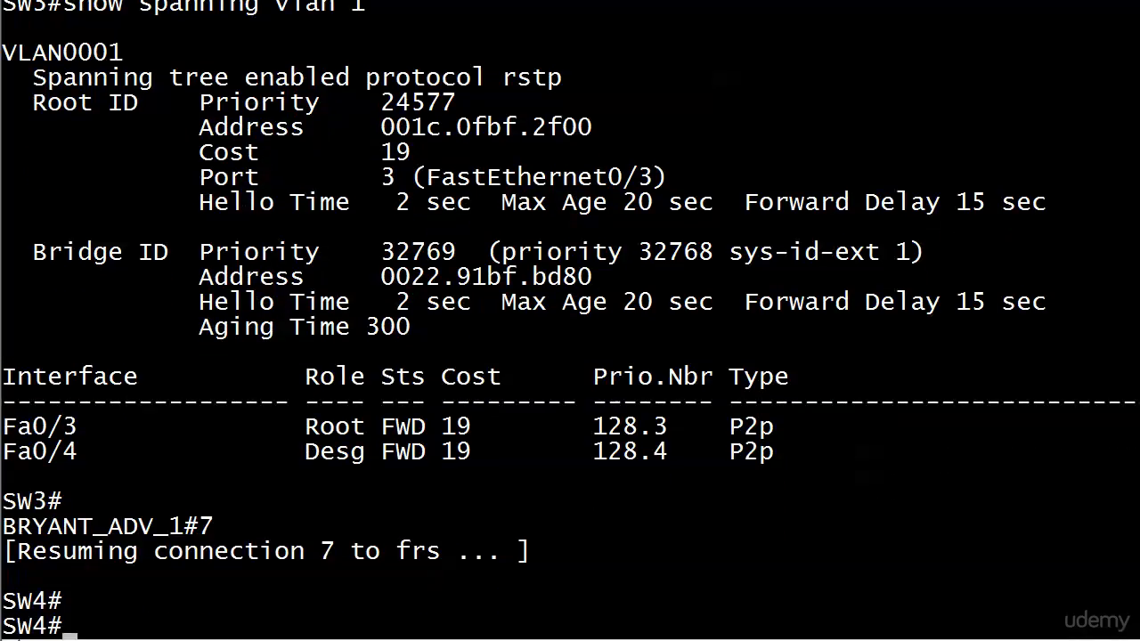
type("show spanning vlan 1")
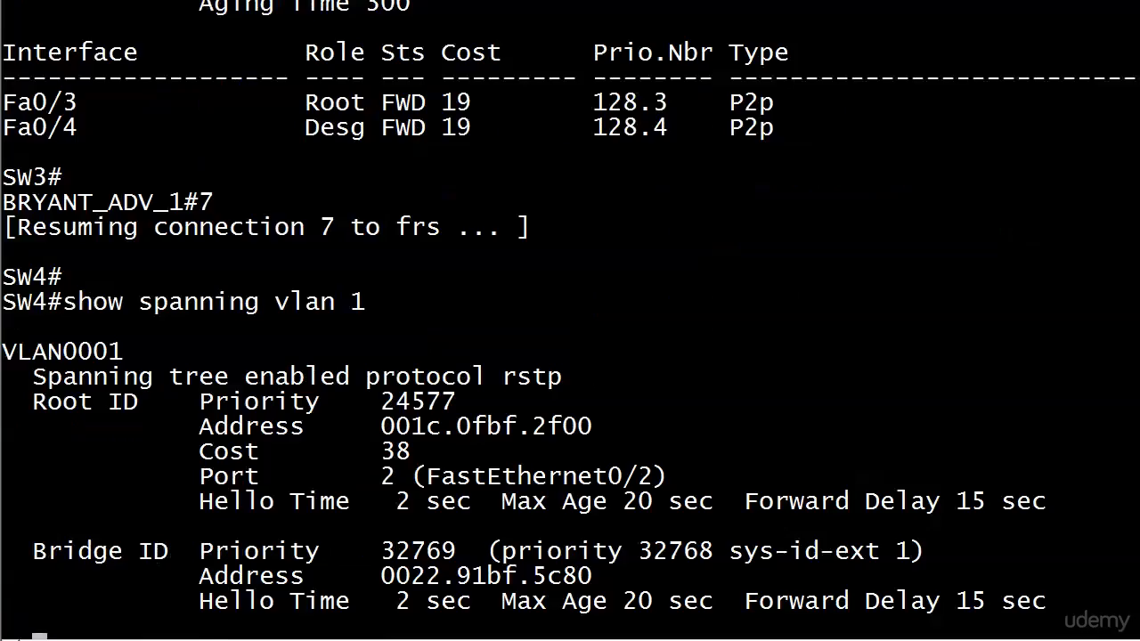
scroll("down", 3)
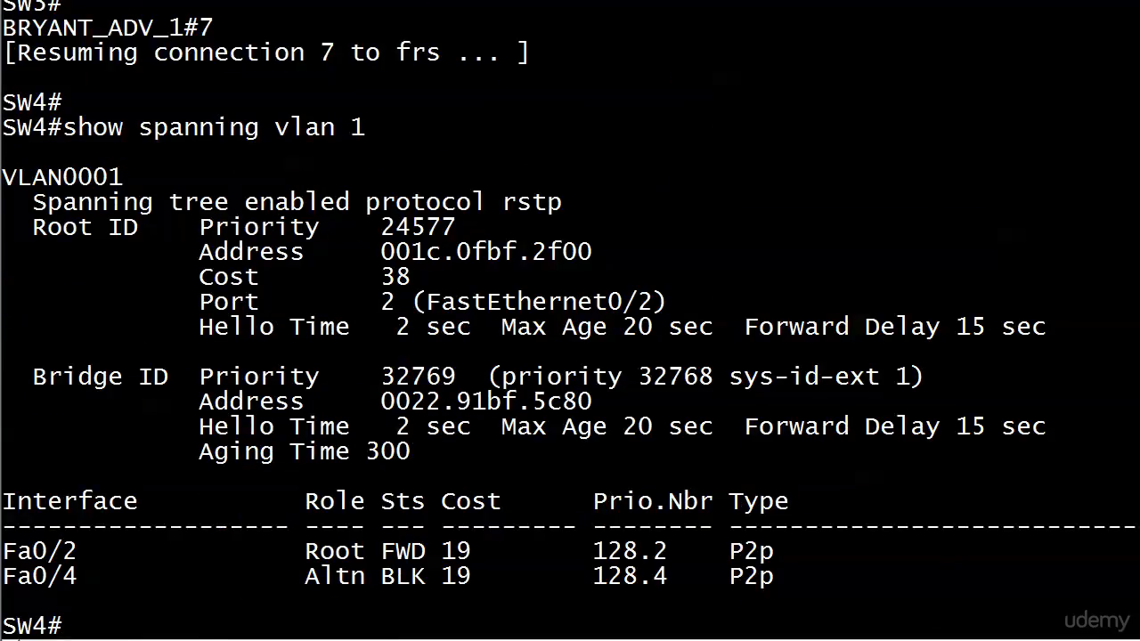